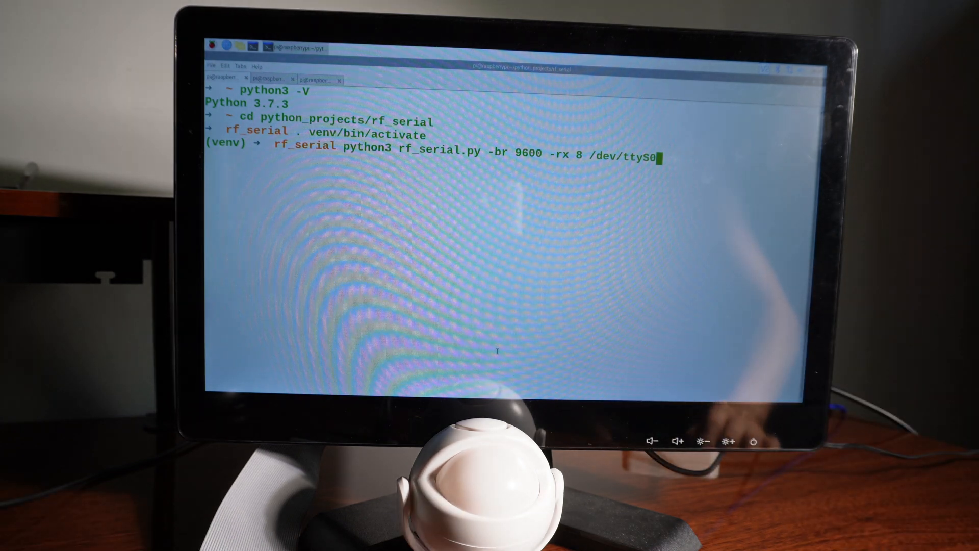
Run 'python3 rf_serial.py -br 9600 -rx 8 /dev/ttyS0' in the activated venv
key(enter)
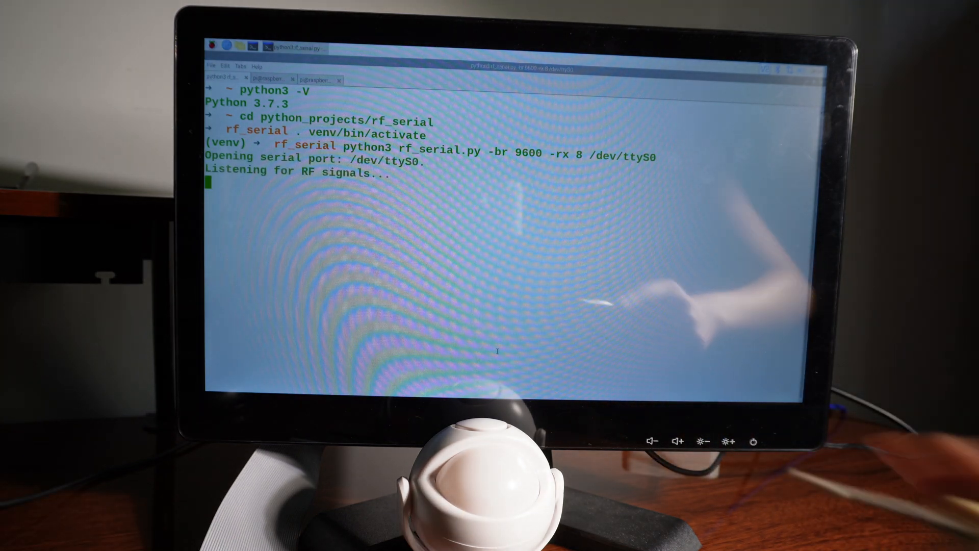